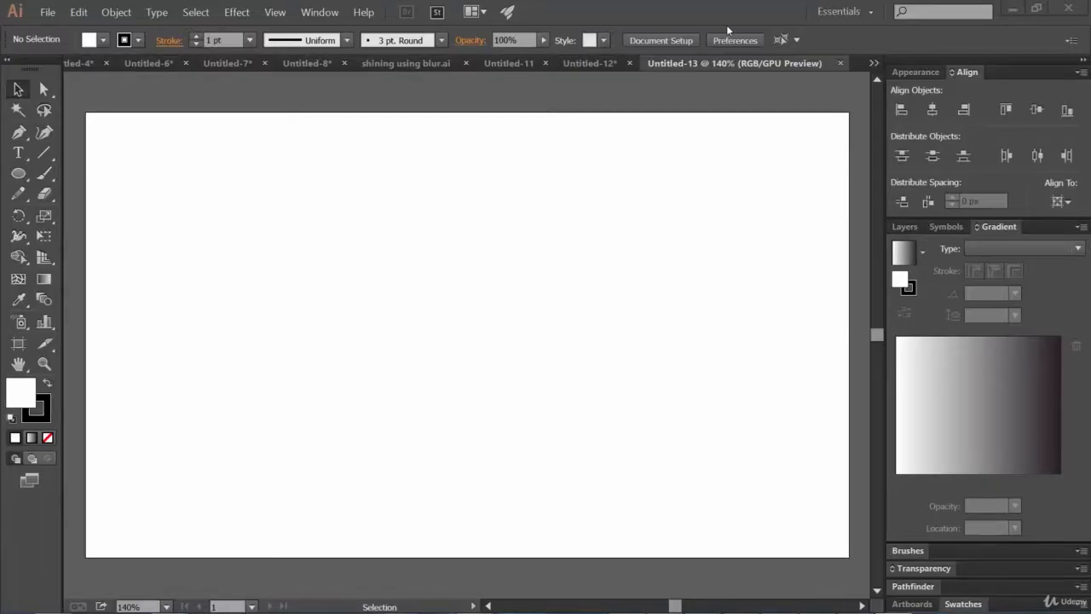
mouse_move(19, 173)
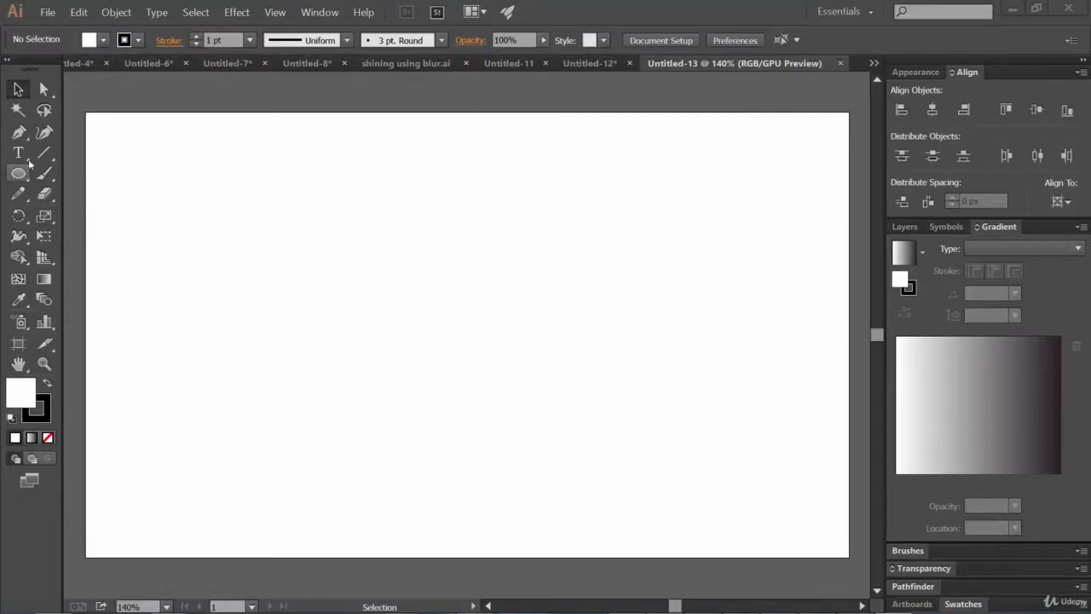
Draw a wide rectangle across the artboard and fill it with a red swatch.
left_click(236, 12)
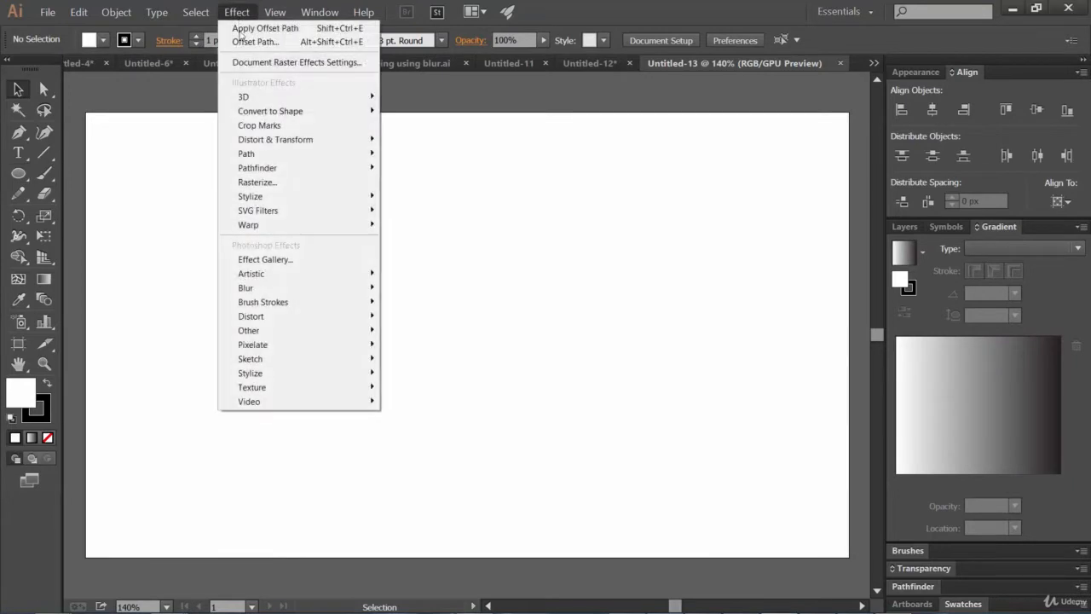
mouse_move(265, 259)
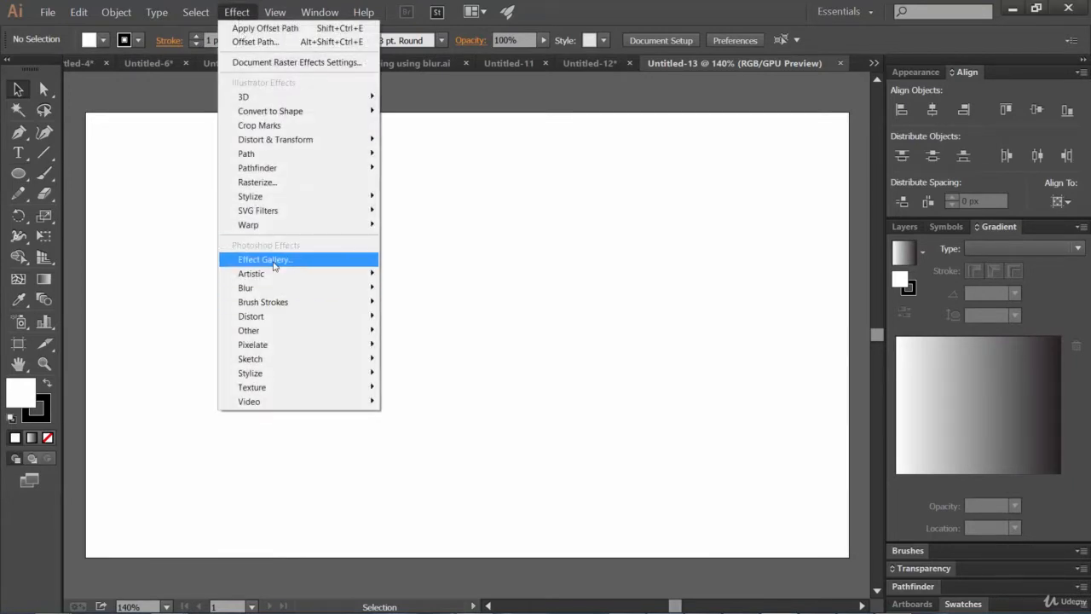
mouse_move(252, 269)
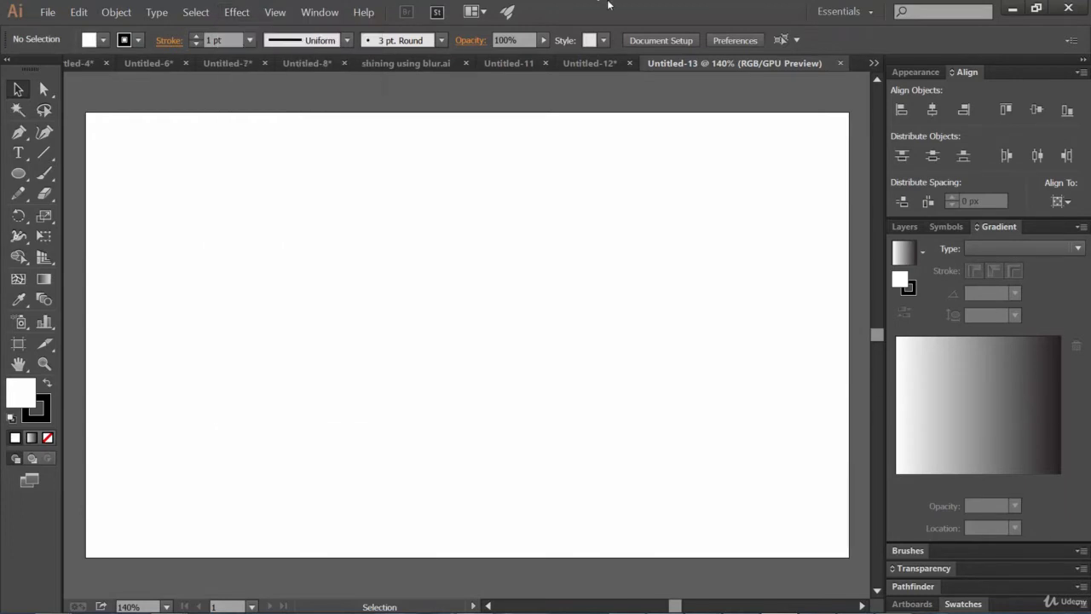
left_click(363, 12)
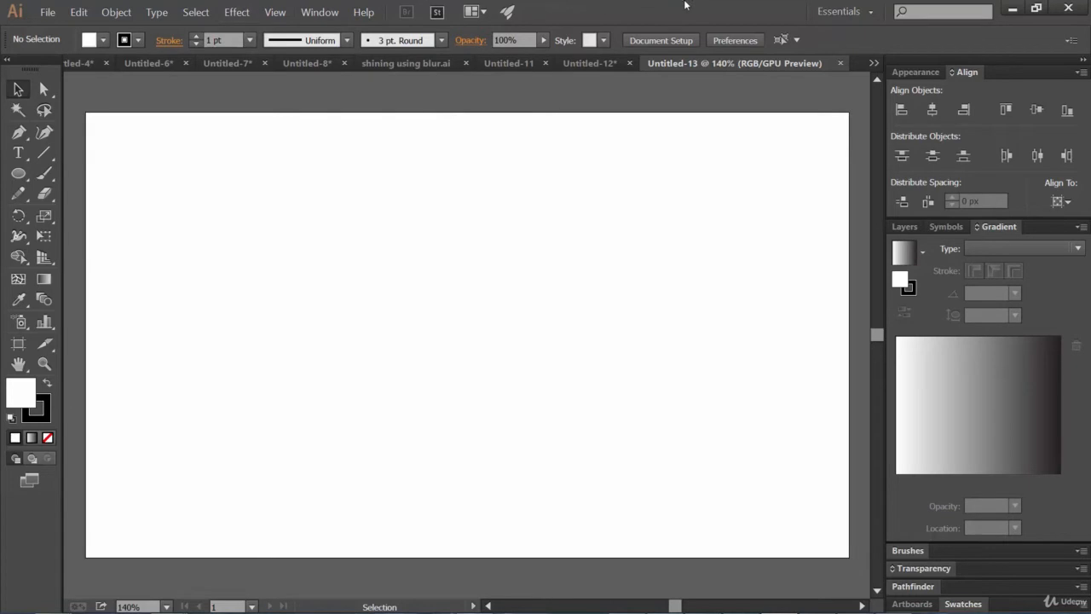
mouse_move(358, 91)
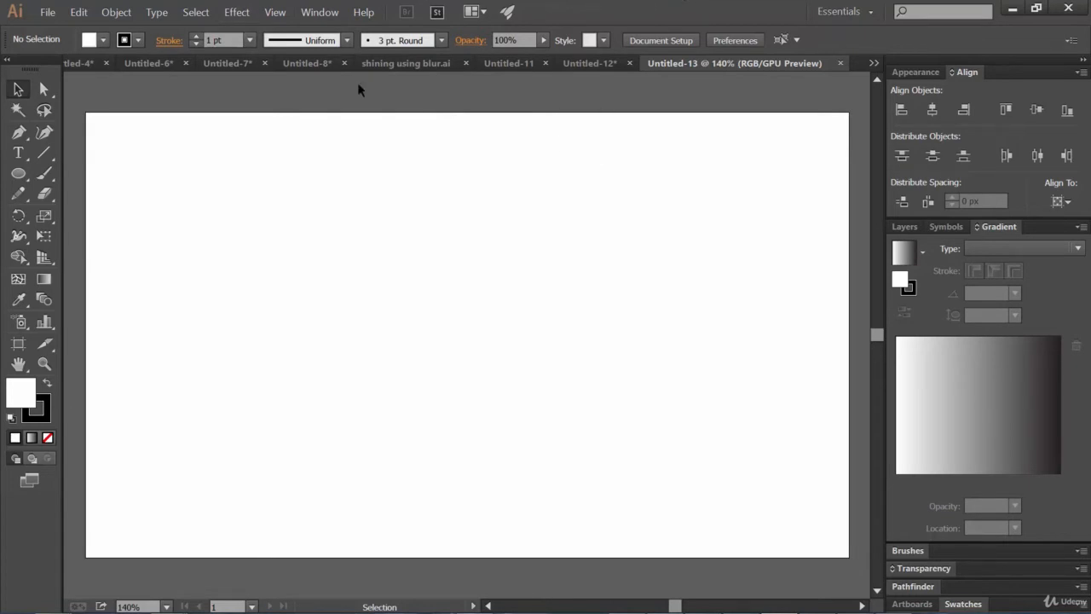
mouse_move(622, 7)
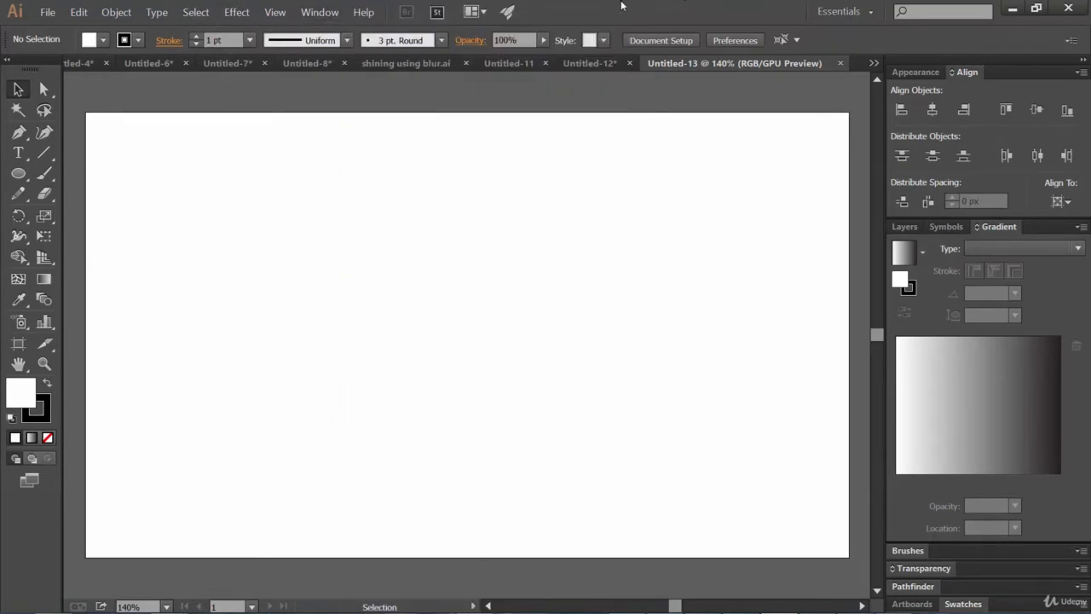
left_click(19, 174)
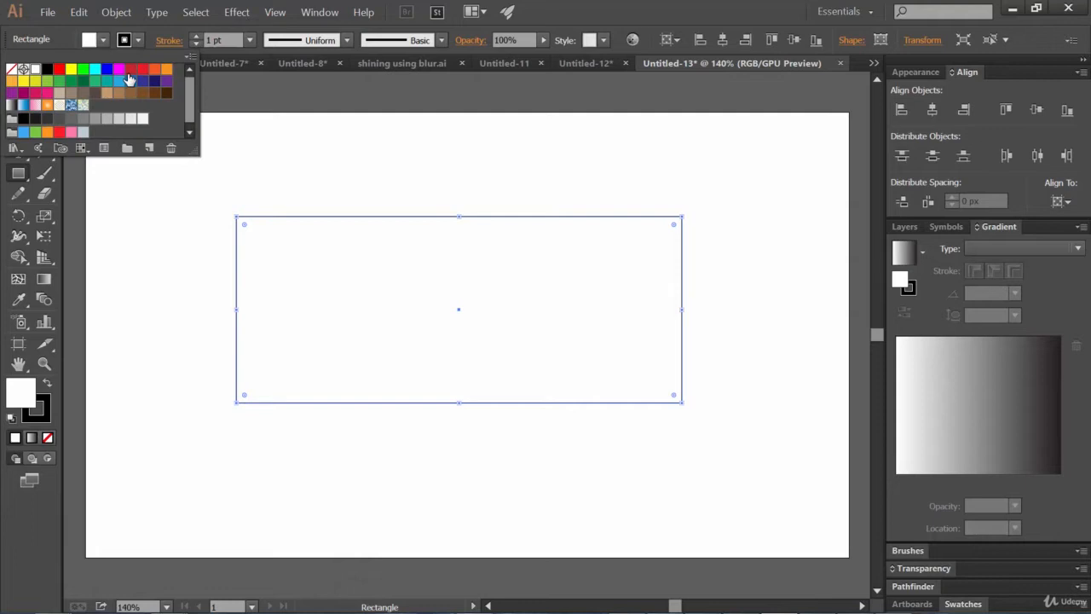
left_click(143, 68)
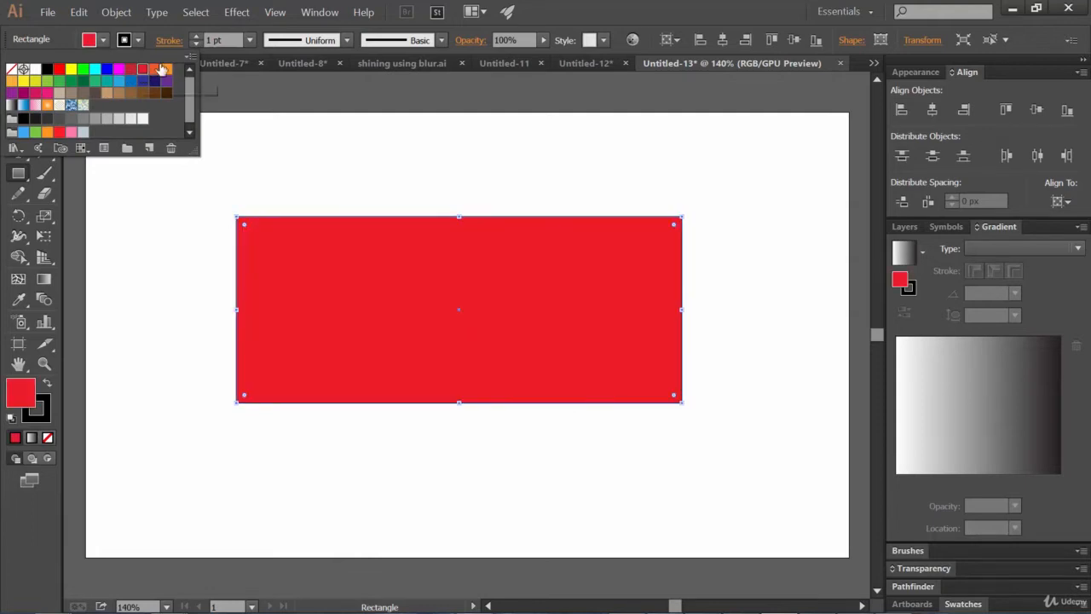
left_click(235, 10)
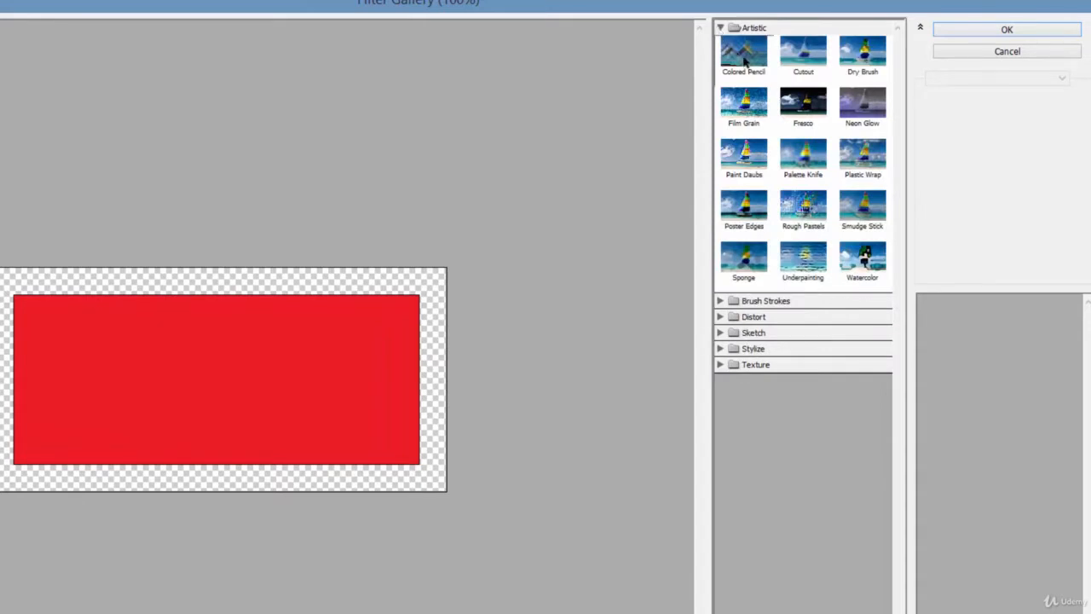
mouse_move(825, 67)
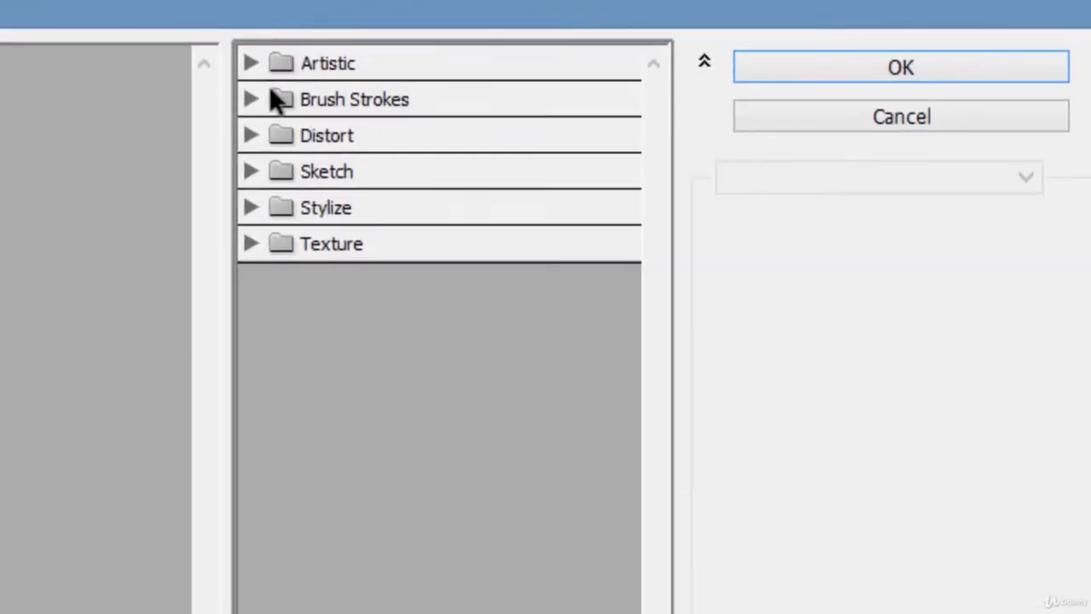
mouse_move(327, 116)
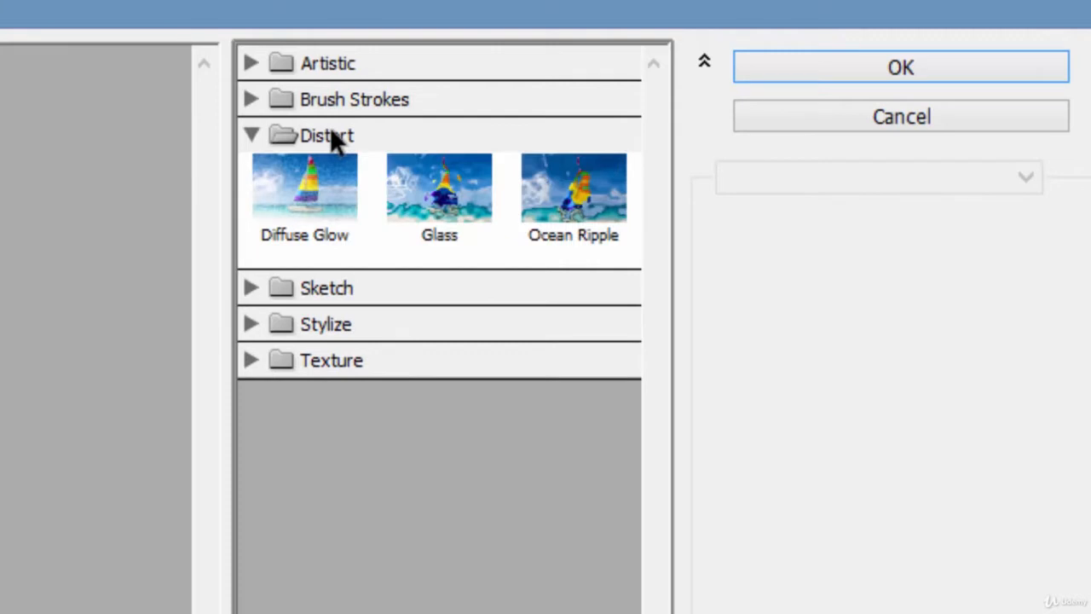
Preview Diffuse Glow, Chalk & Charcoal, Bas Relief, Glass and Ocean Ripple in the Effect Gallery, then dismiss it.
left_click(303, 185)
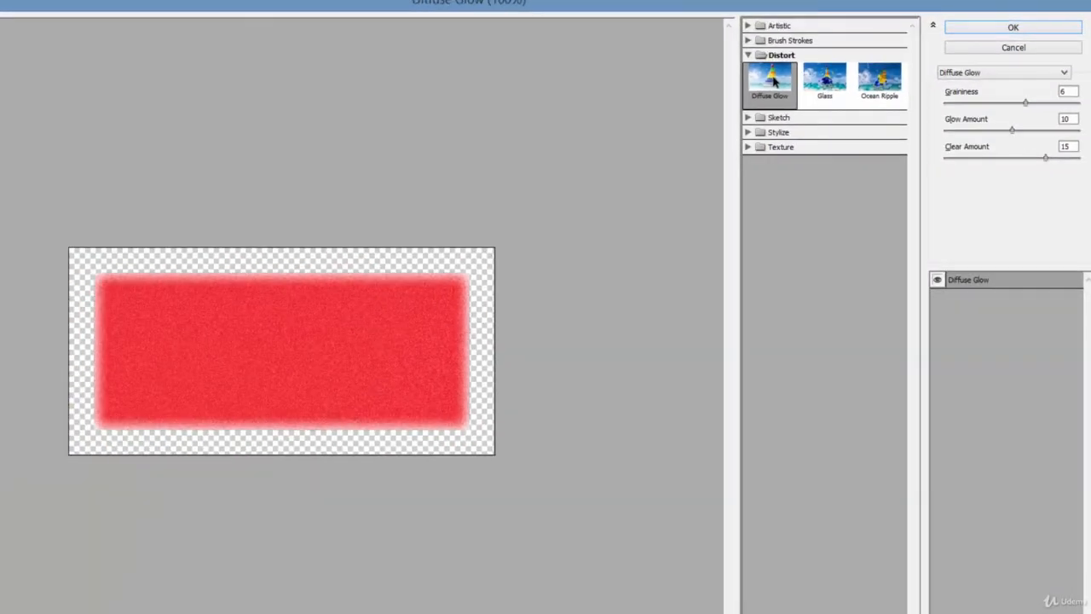
left_click(777, 116)
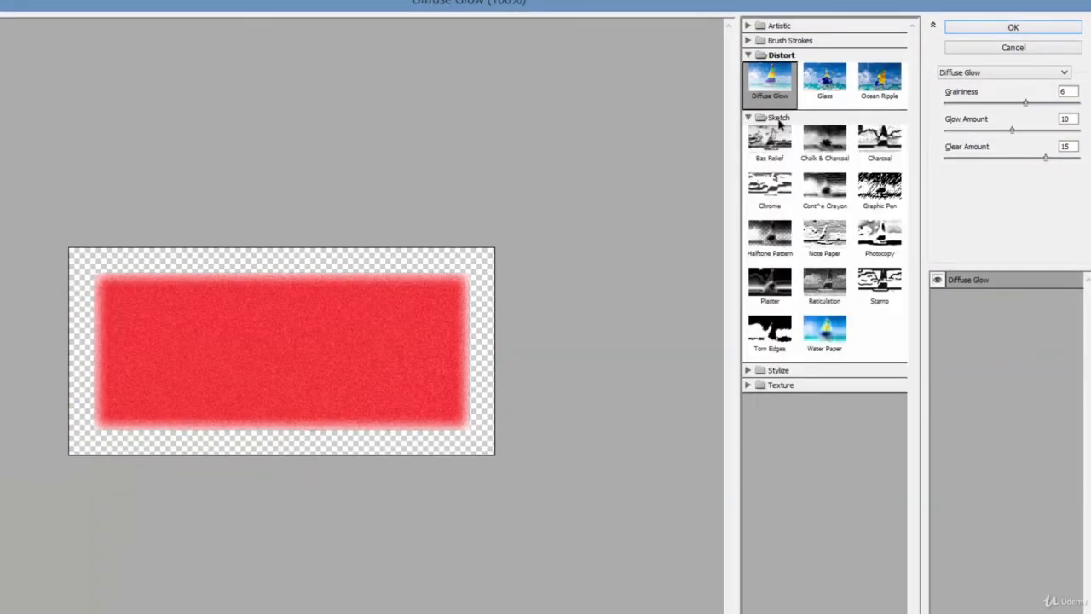
left_click(826, 143)
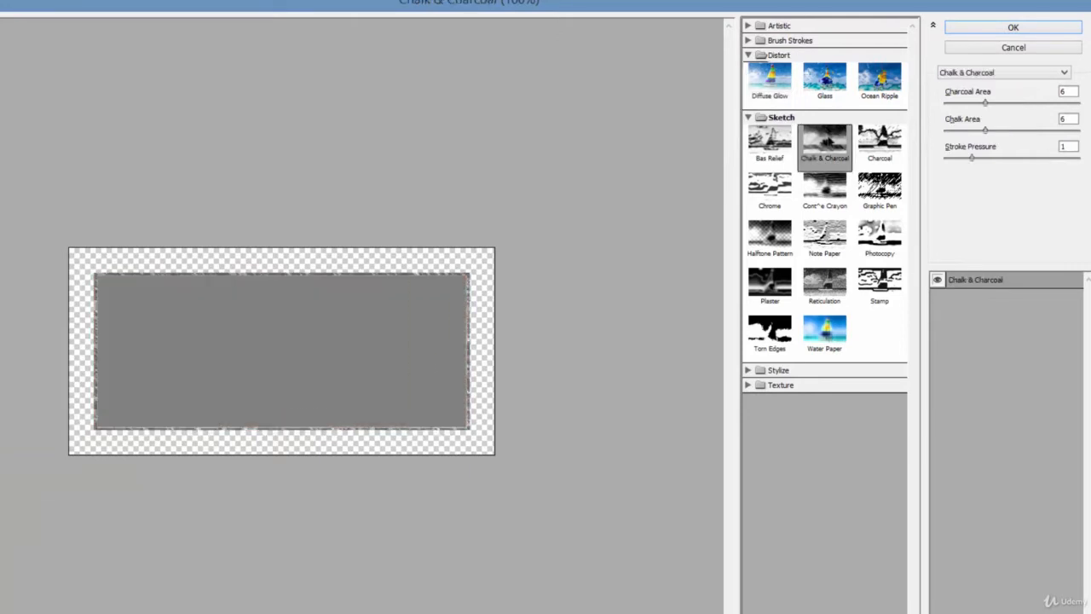
left_click(769, 144)
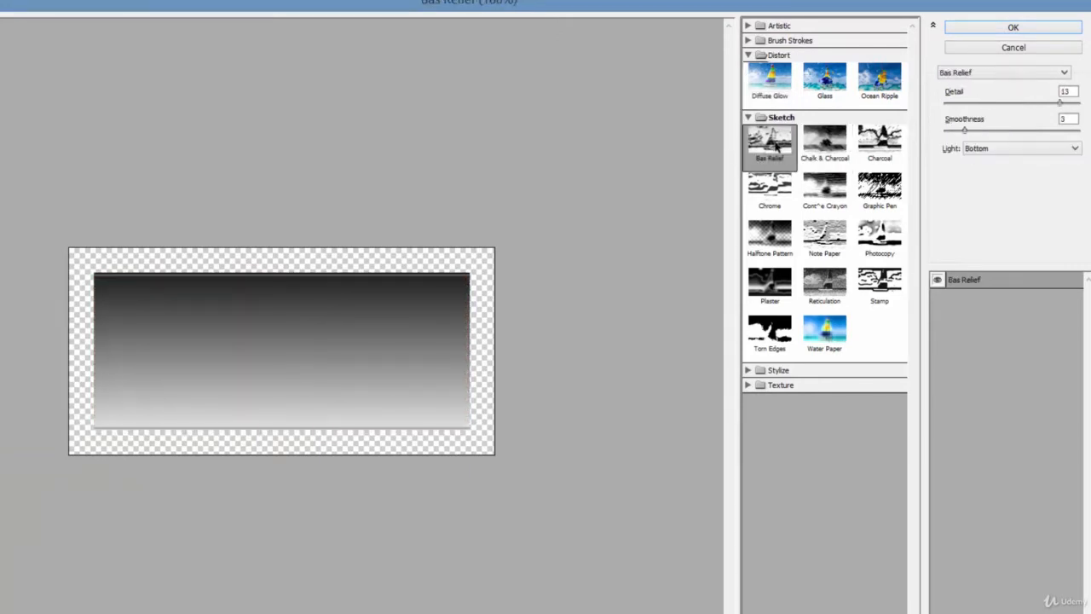
left_click(824, 82)
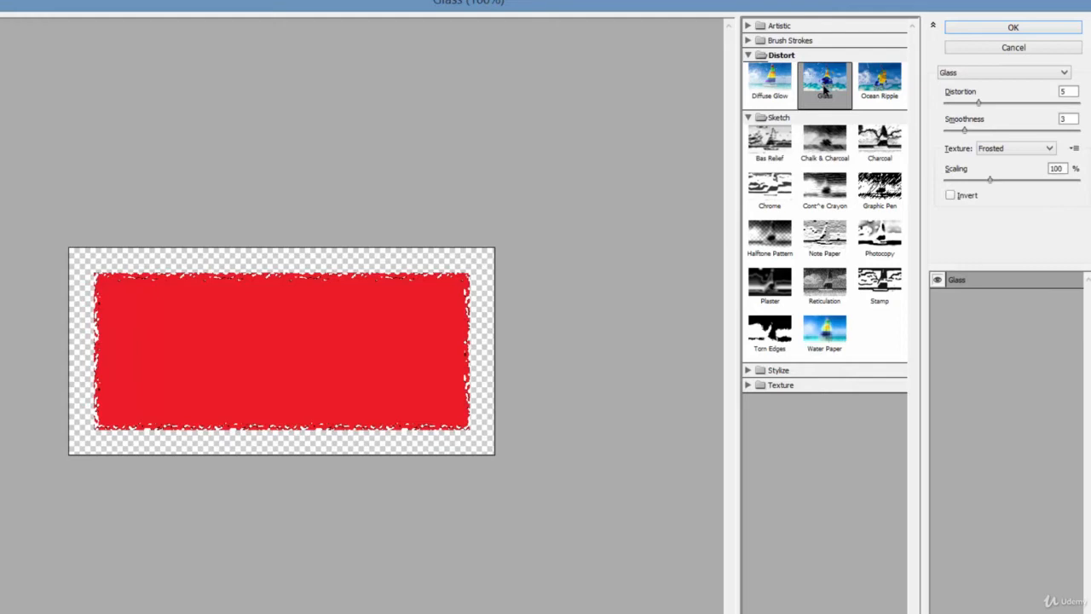
left_click(880, 82)
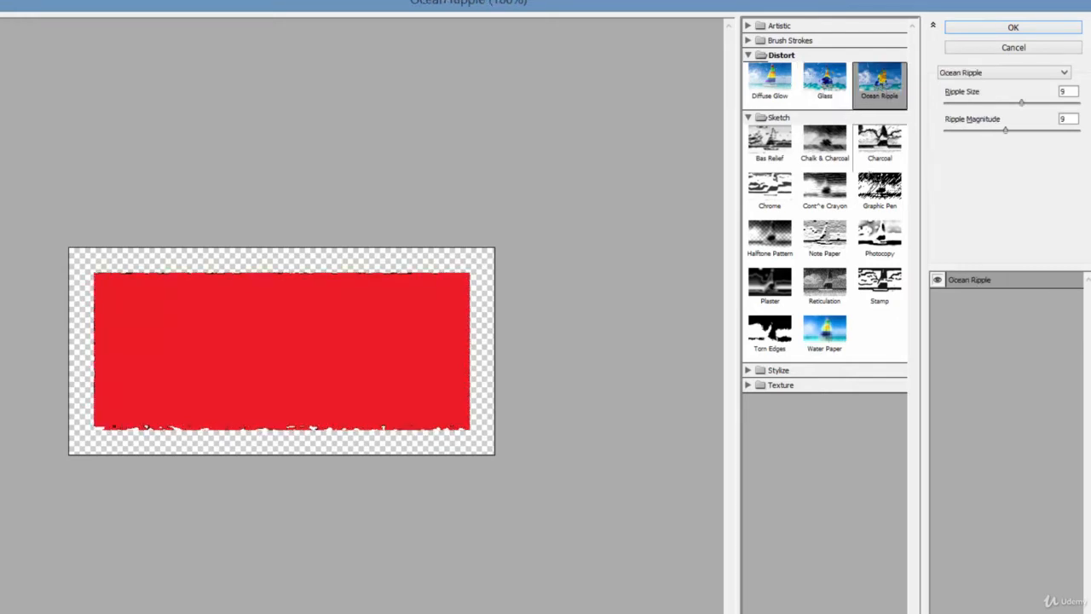
left_click(769, 237)
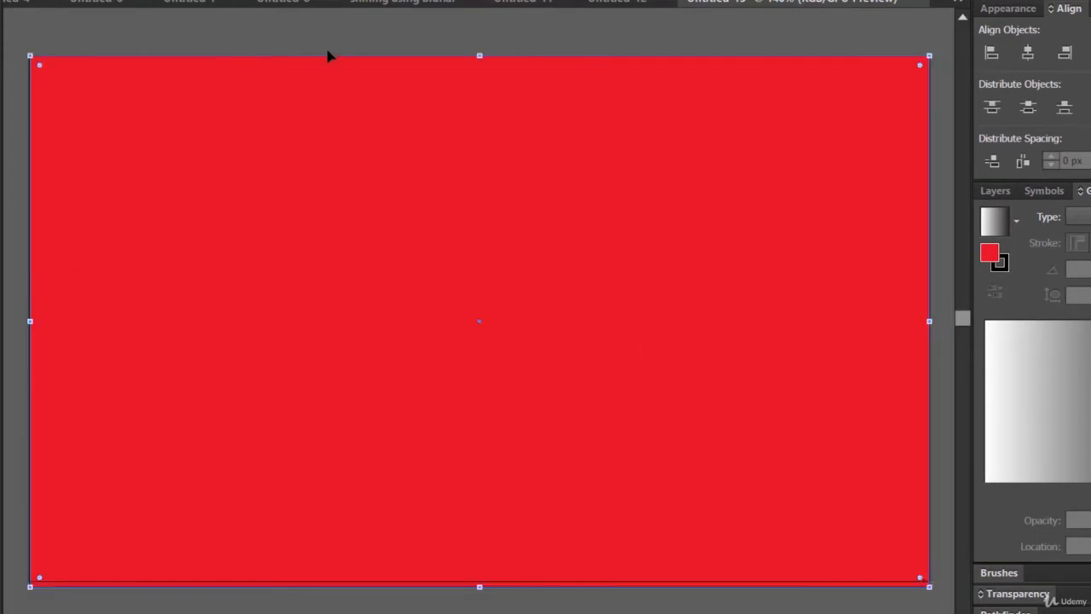
Stretch the red rectangle to cover the whole artboard.
left_click(279, 1)
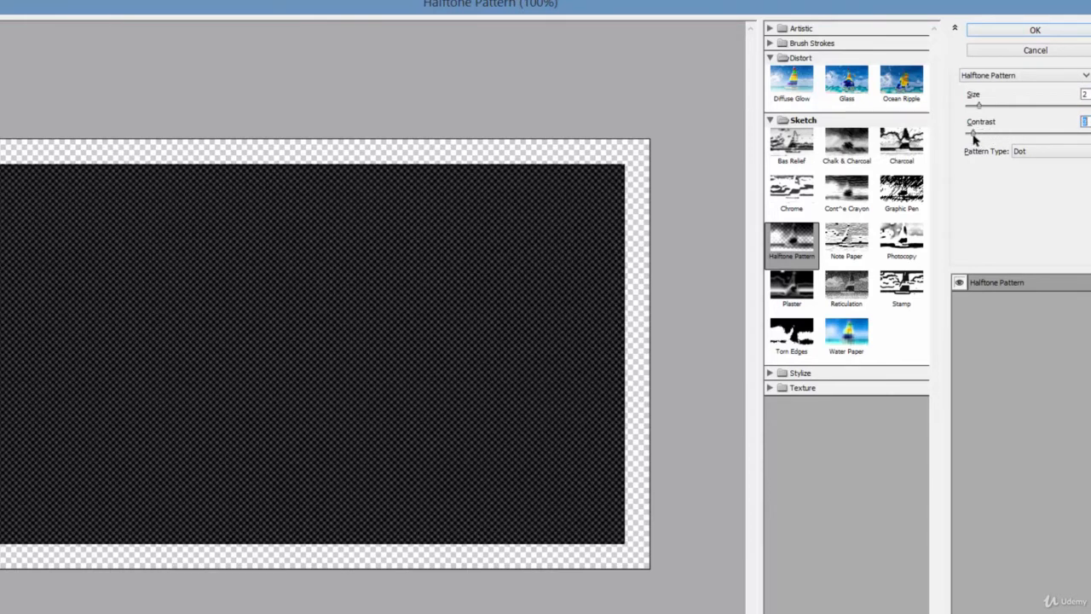
Apply a Halftone Pattern with Contrast 2 and Dot pattern to the rectangle.
left_click_drag(989, 106, 969, 106)
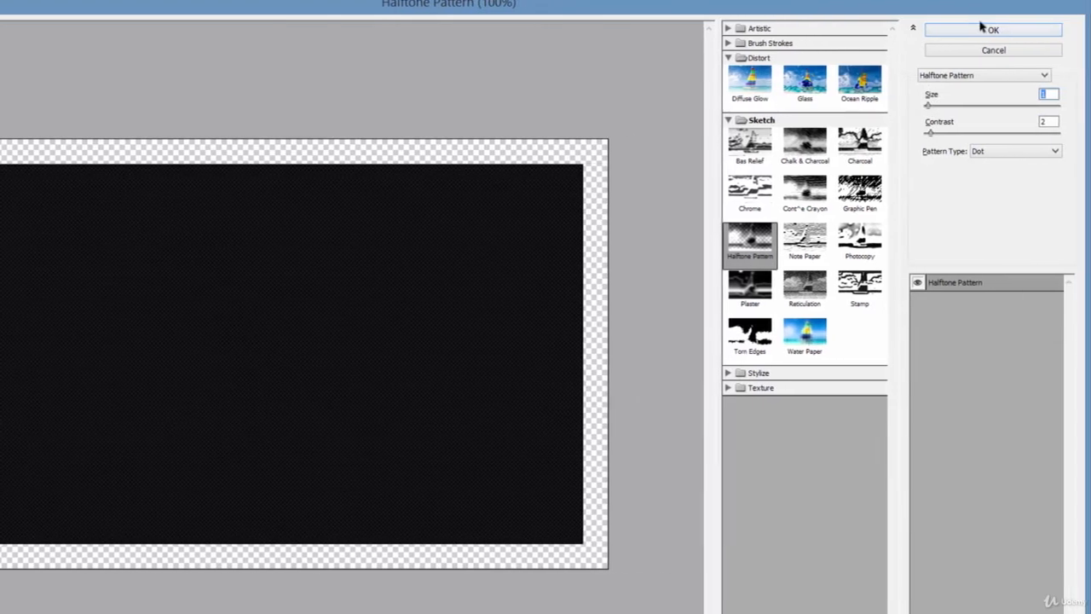
left_click(992, 31)
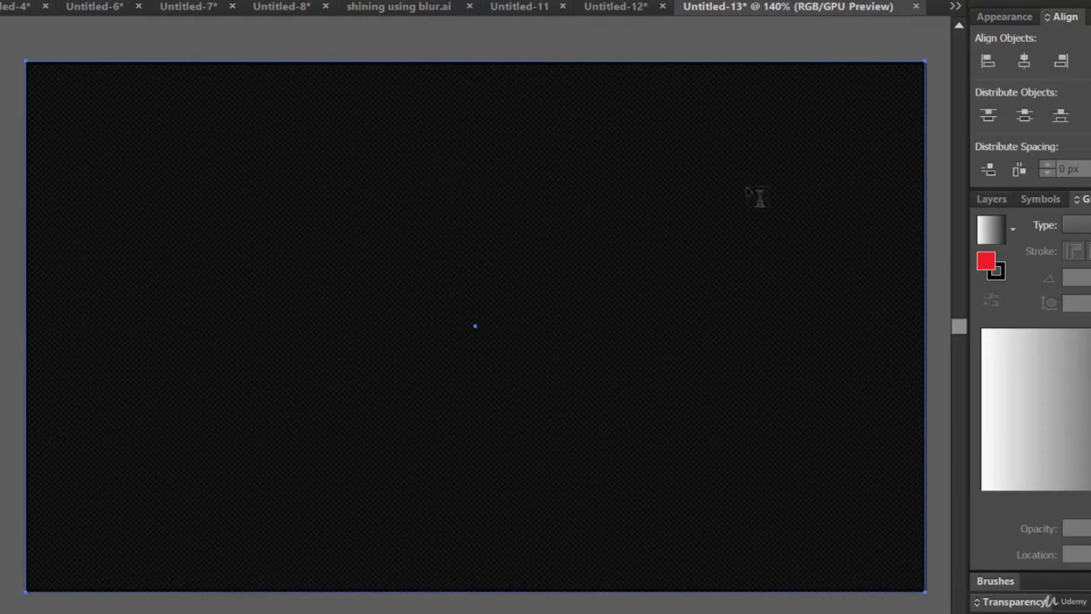
mouse_move(426, 203)
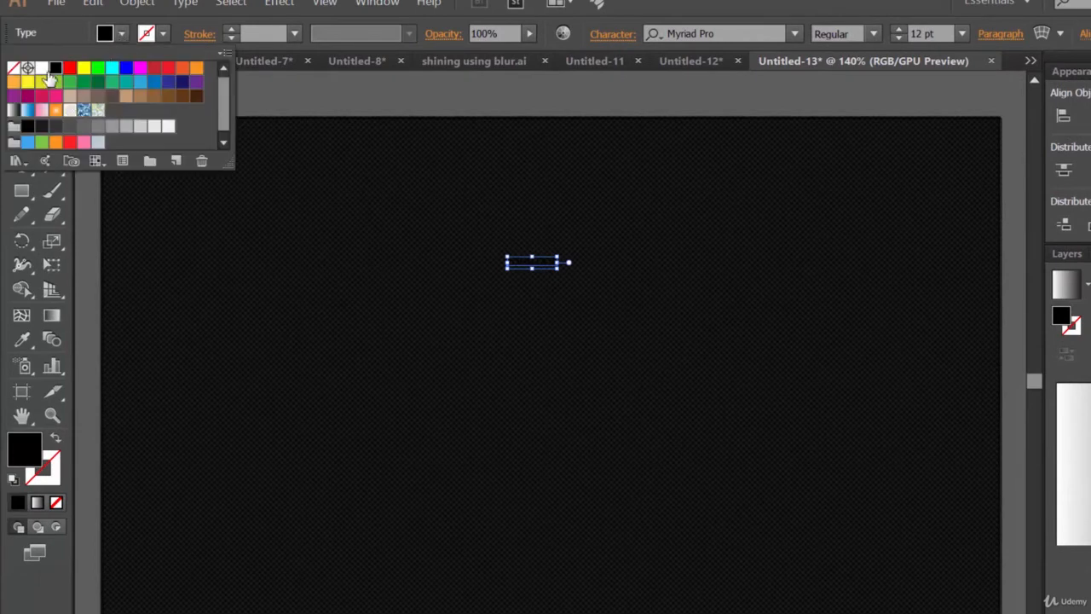
Add white 'JOHN DOE' text and position it near the top of the dark background.
type("JOHN DOE")
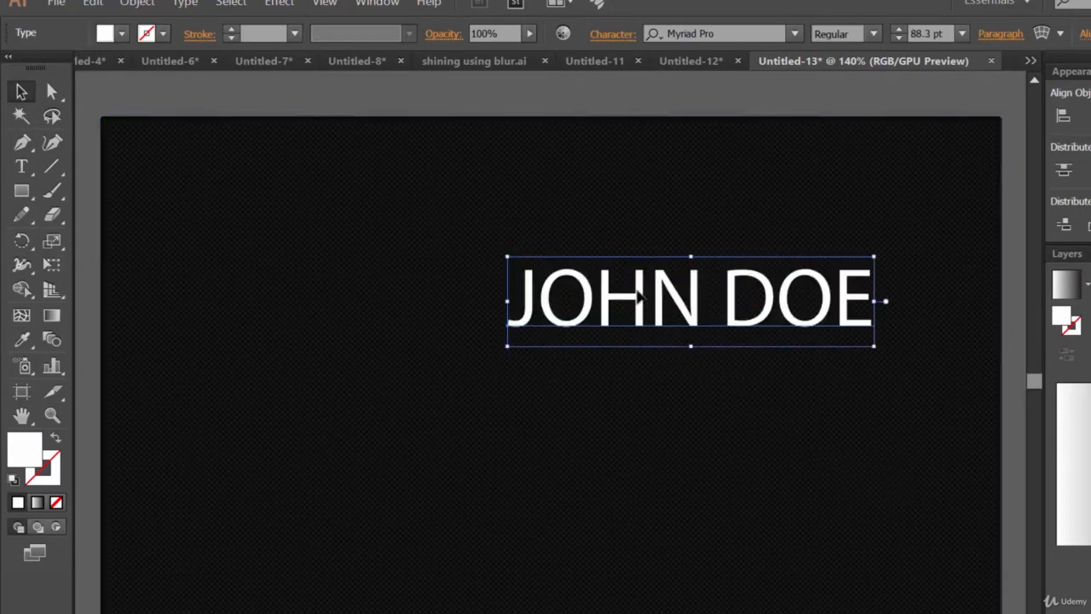
left_click_drag(691, 300, 564, 281)
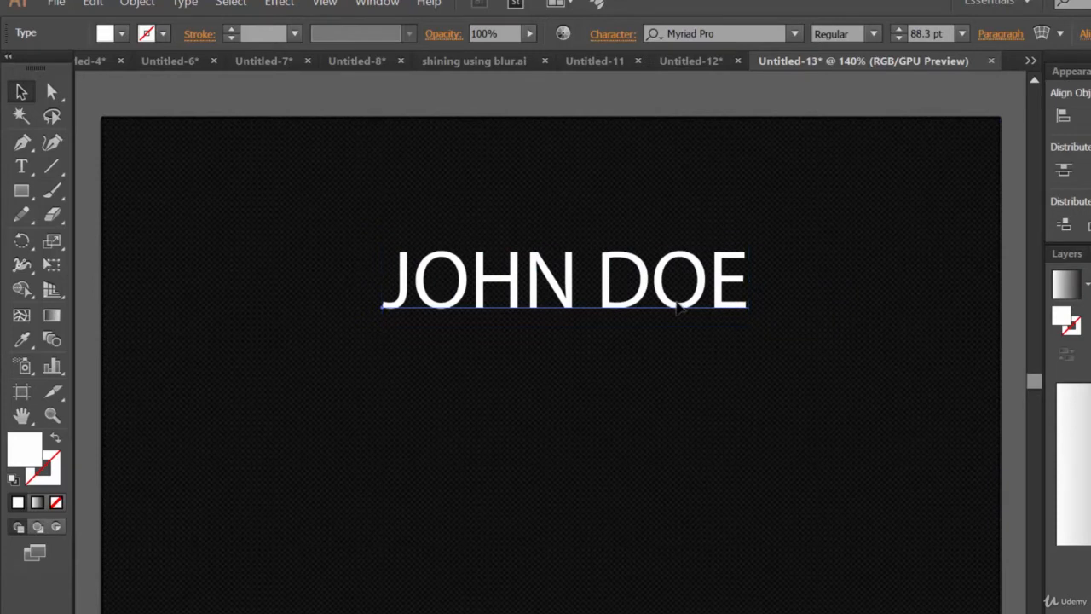
Apply a Gaussian Blur of about 3.1 px radius to the JOHN DOE text with live preview.
left_click(563, 281)
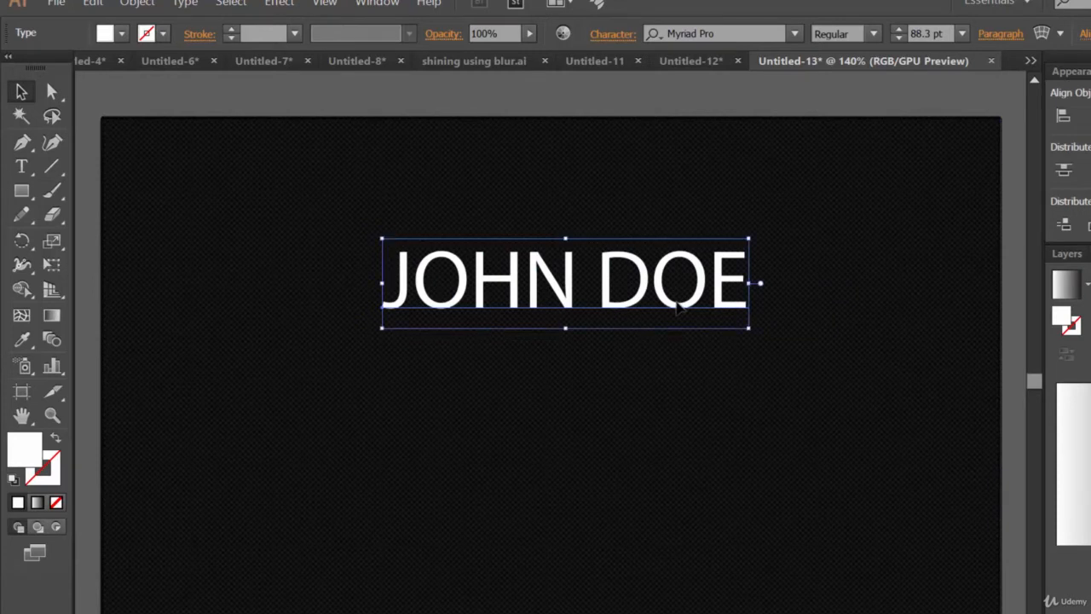
left_click(280, 3)
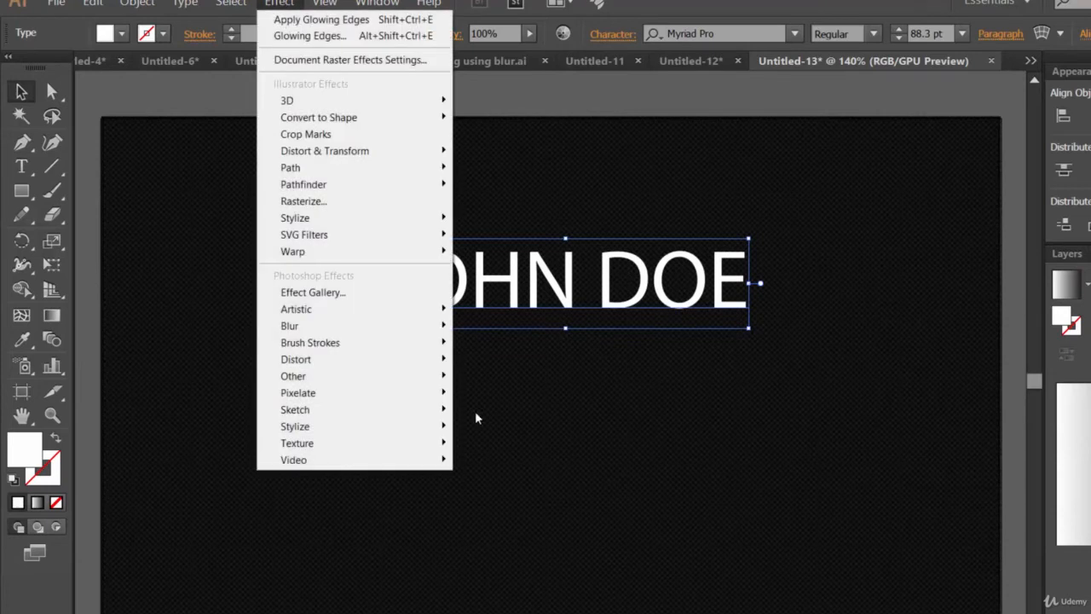
left_click(290, 325)
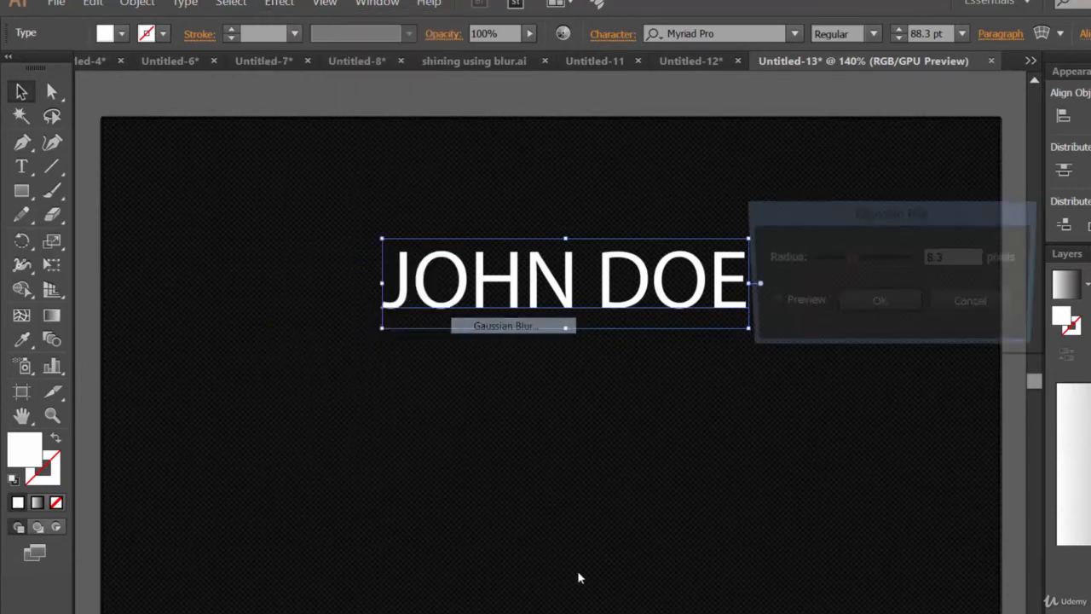
left_click(768, 303)
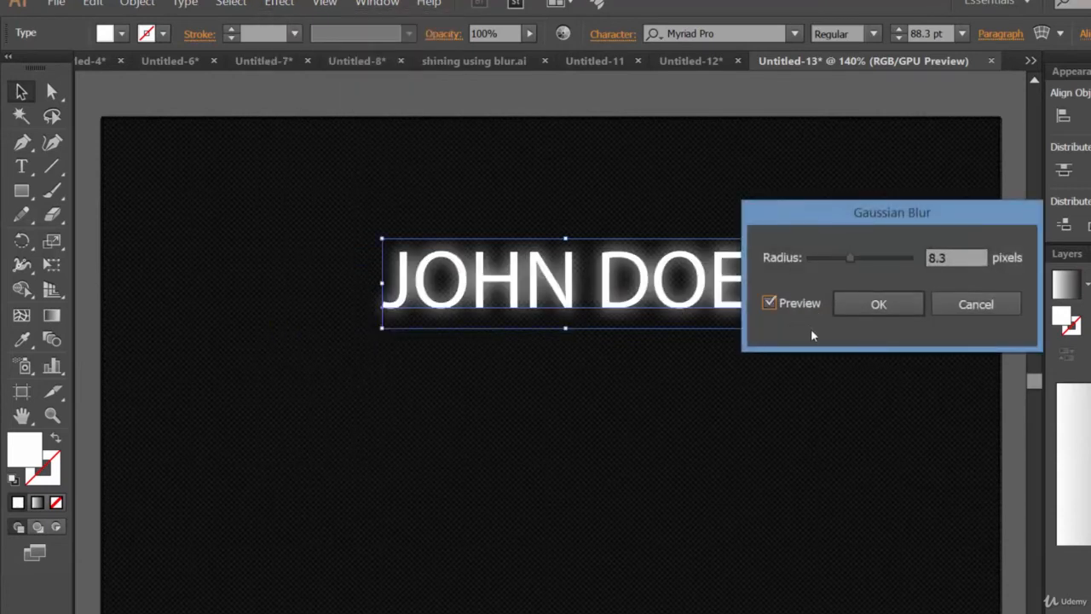
left_click_drag(849, 257, 845, 257)
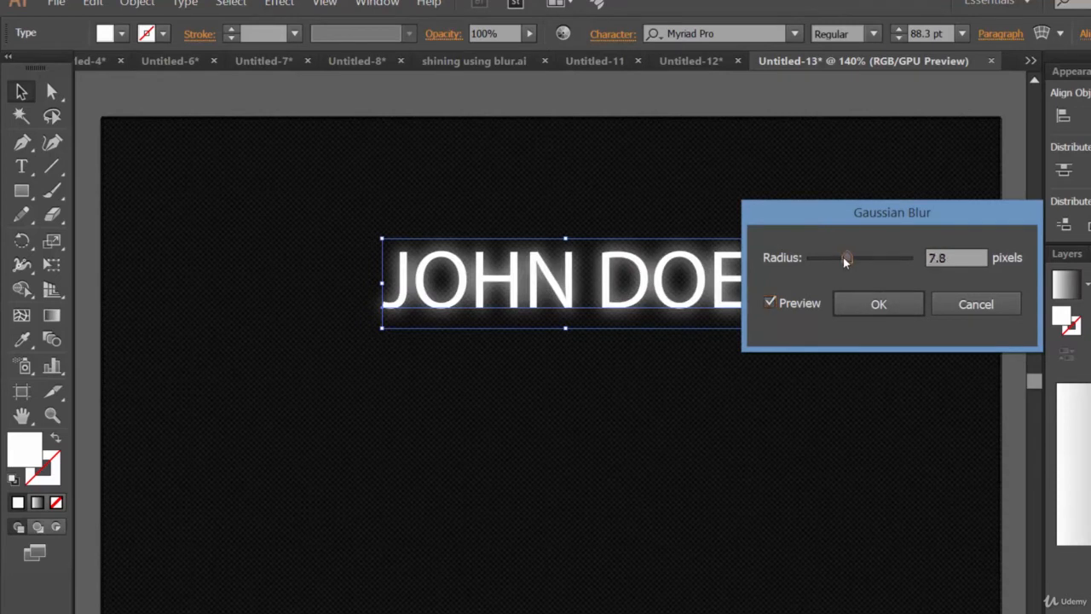
left_click_drag(845, 257, 833, 257)
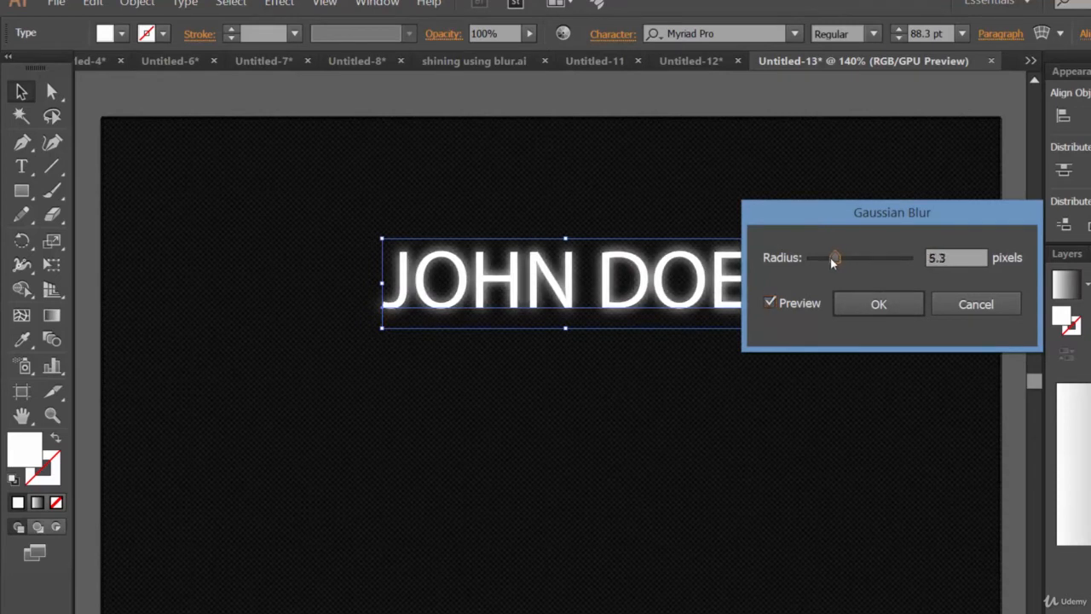
left_click_drag(836, 258, 832, 257)
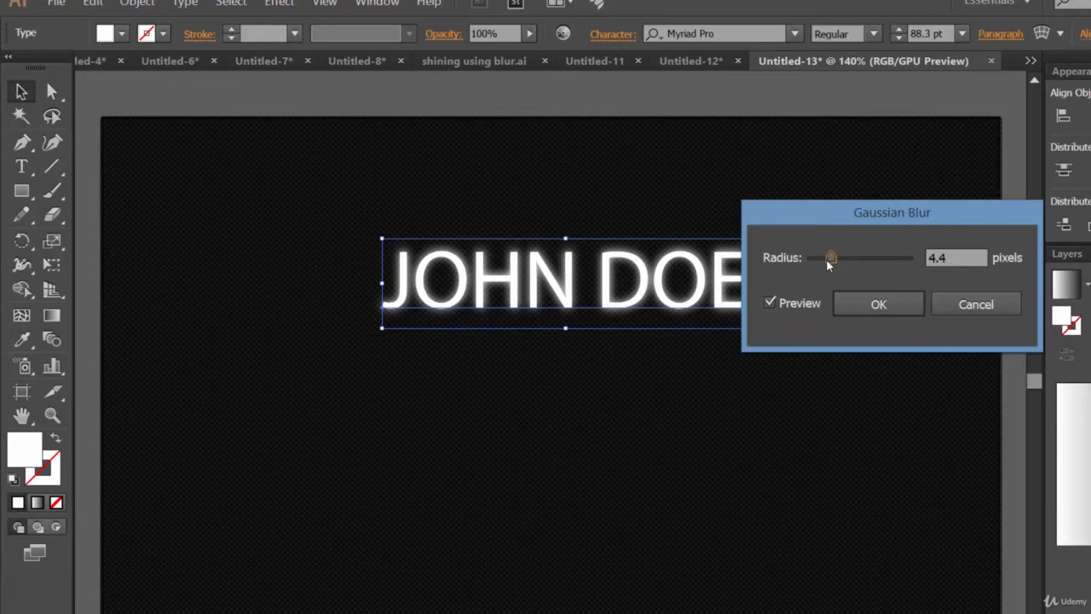
left_click_drag(832, 258, 823, 257)
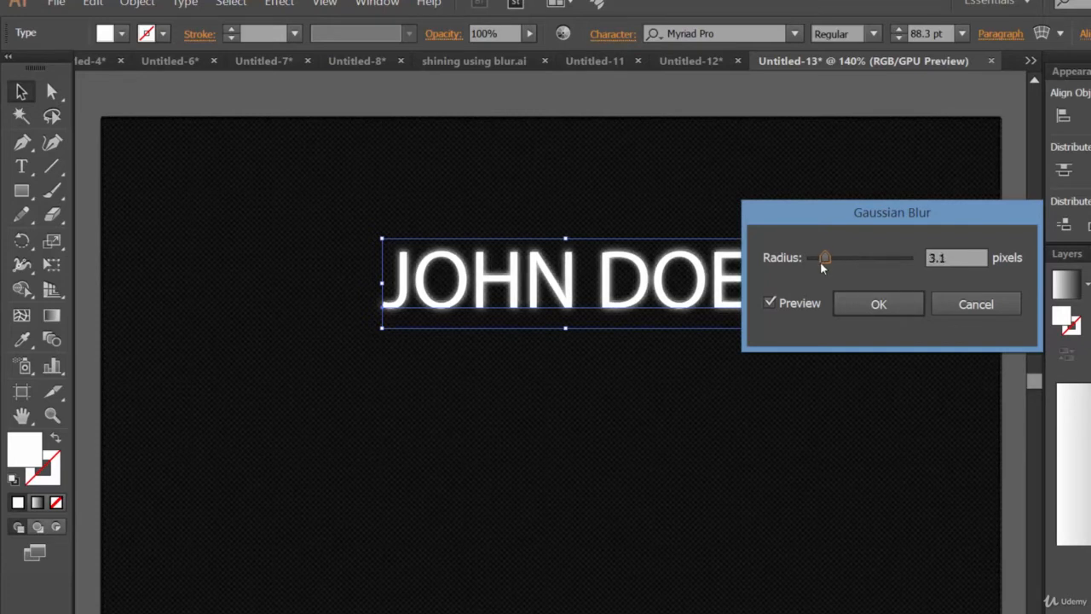
mouse_move(911, 321)
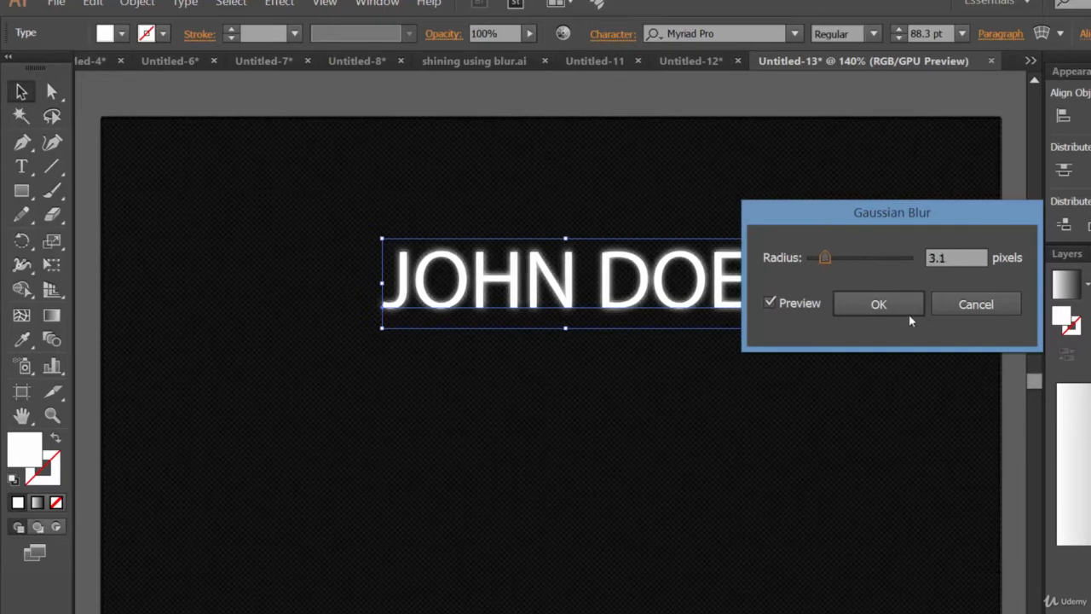
left_click(879, 304)
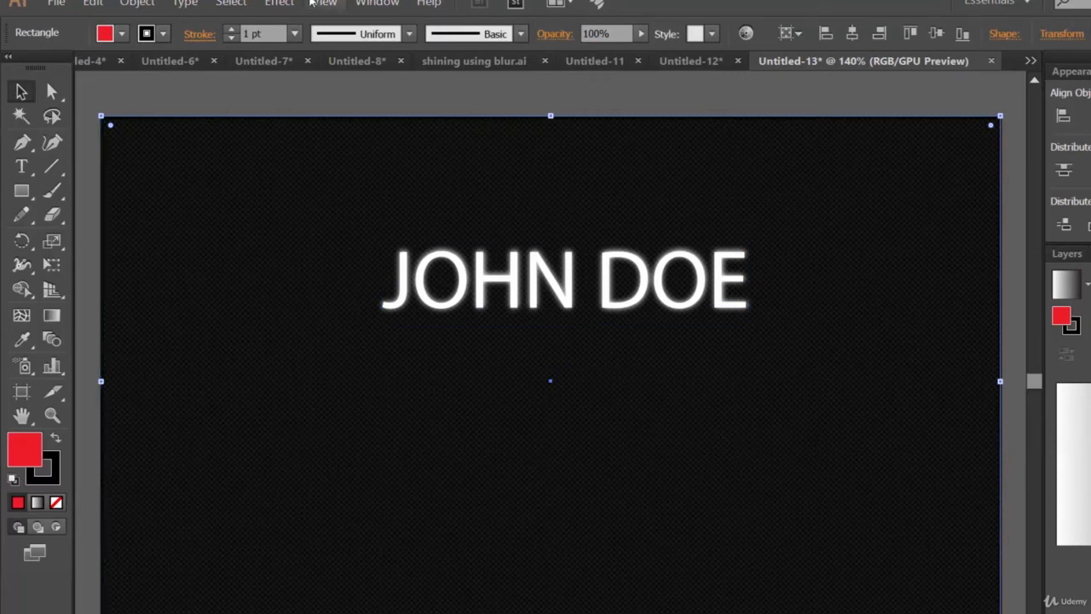
Apply a Sprayed Strokes brush-stroke texture to the background rectangle.
left_click(279, 3)
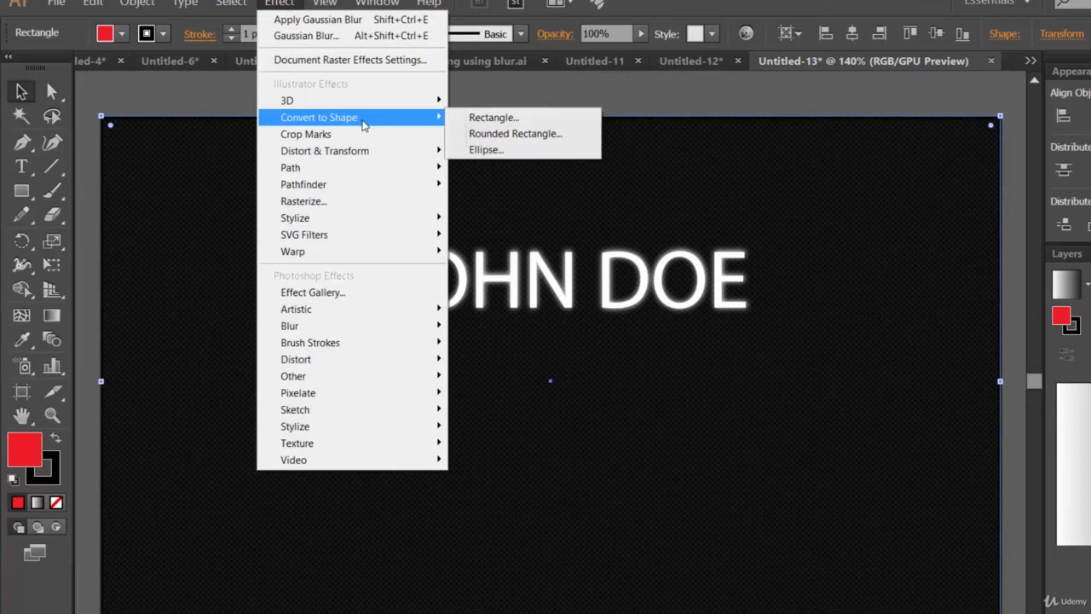
mouse_move(296, 309)
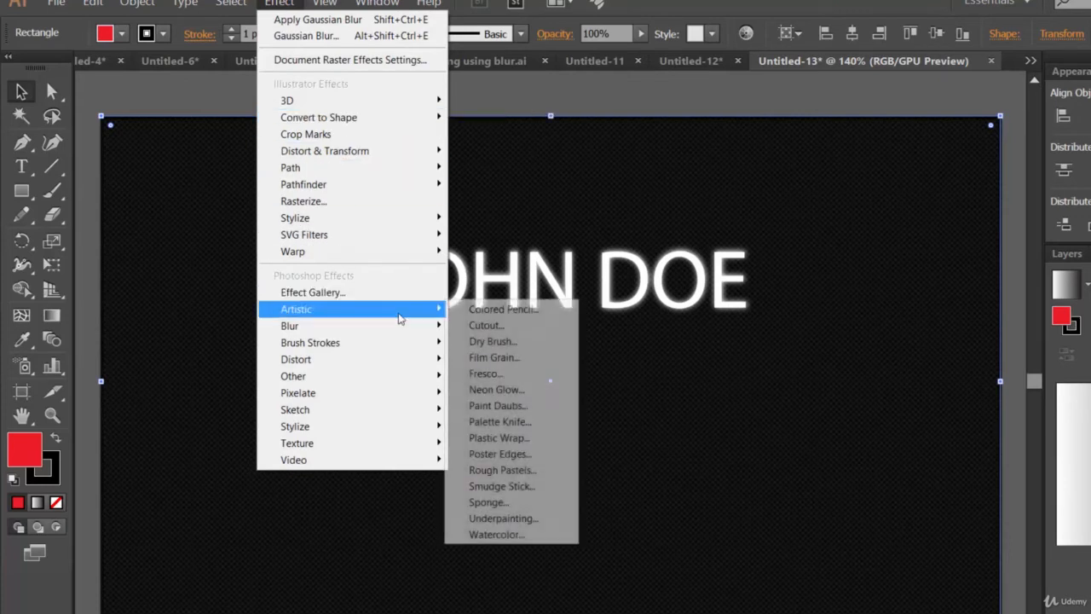
mouse_move(349, 341)
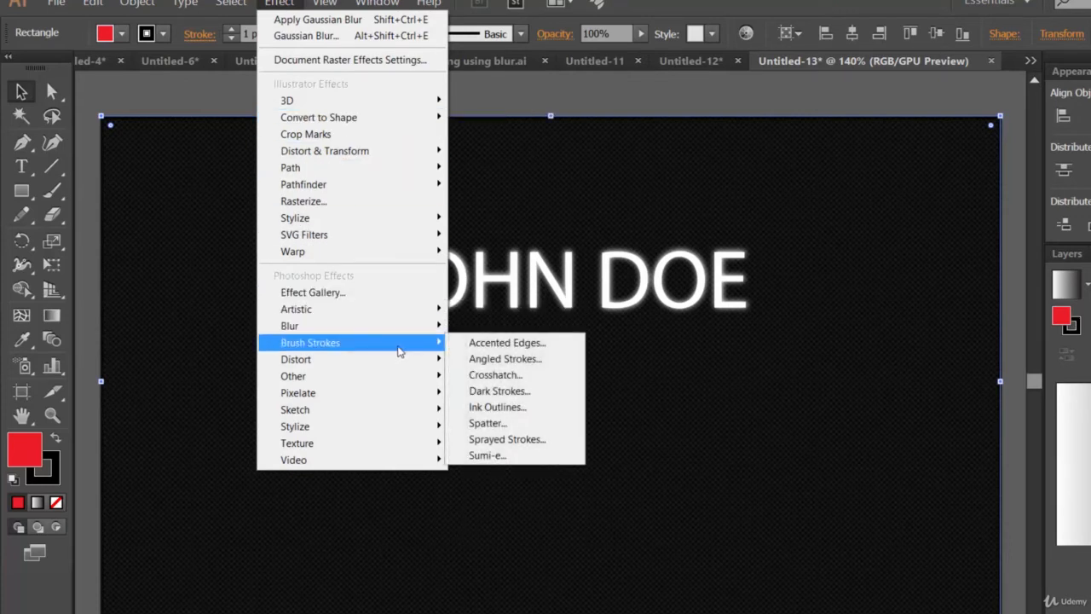
mouse_move(505, 340)
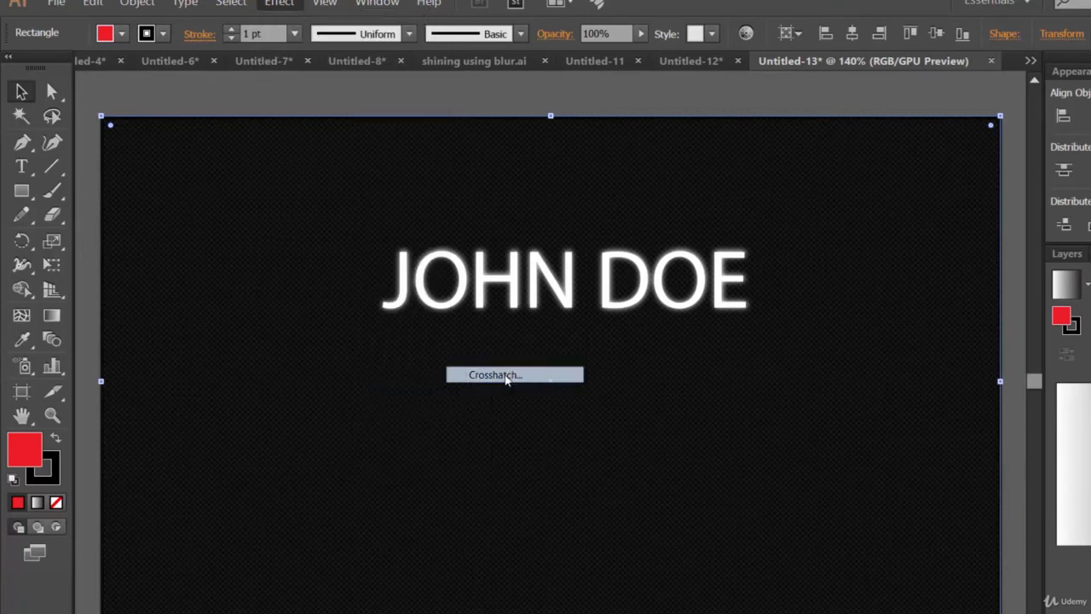
left_click(494, 375)
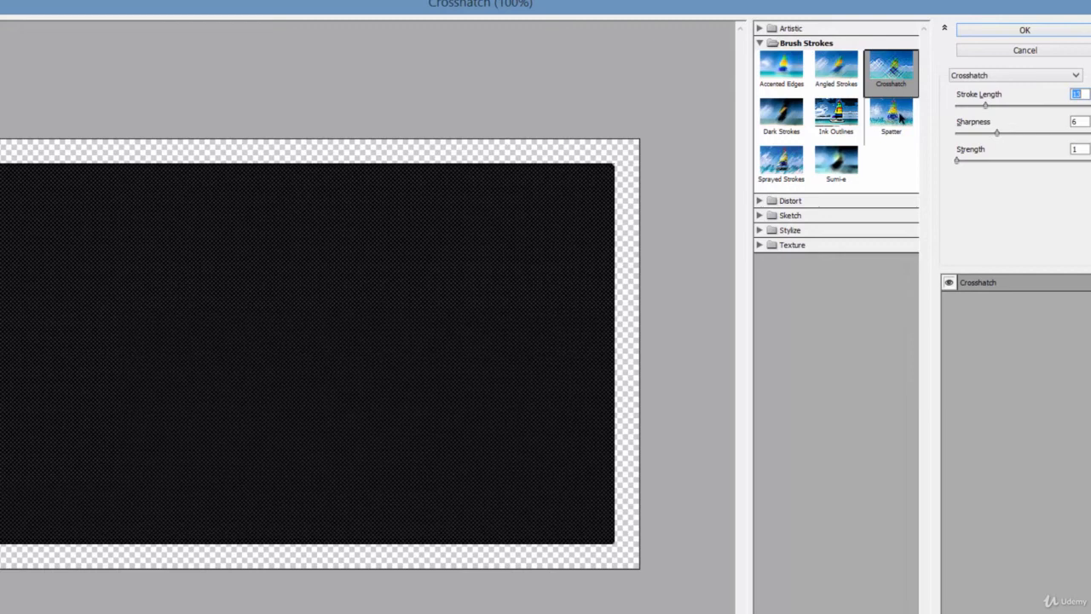
mouse_move(793, 171)
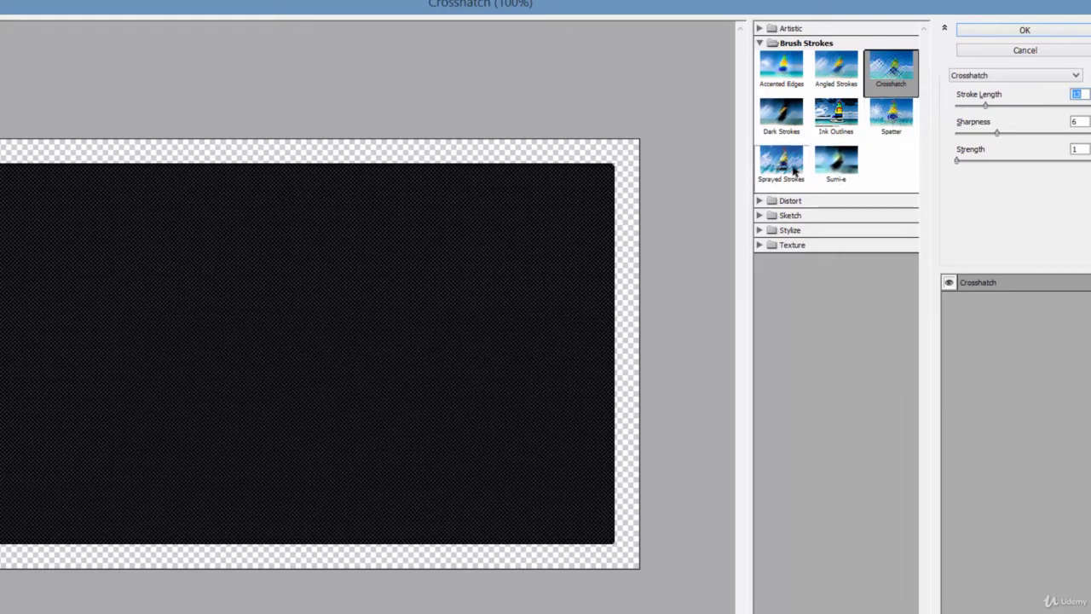
left_click(781, 162)
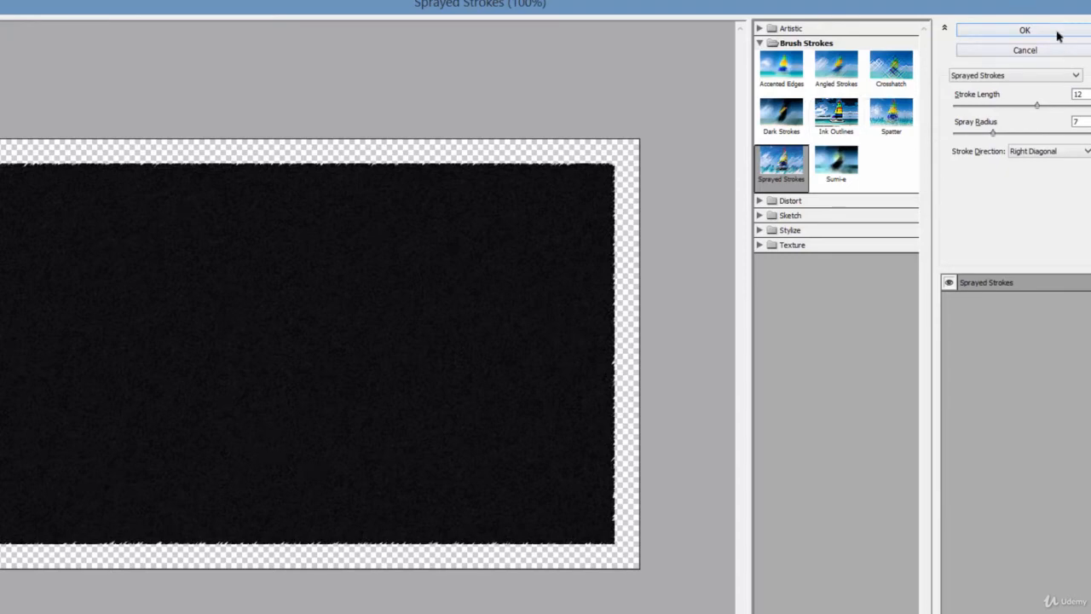
left_click(1024, 31)
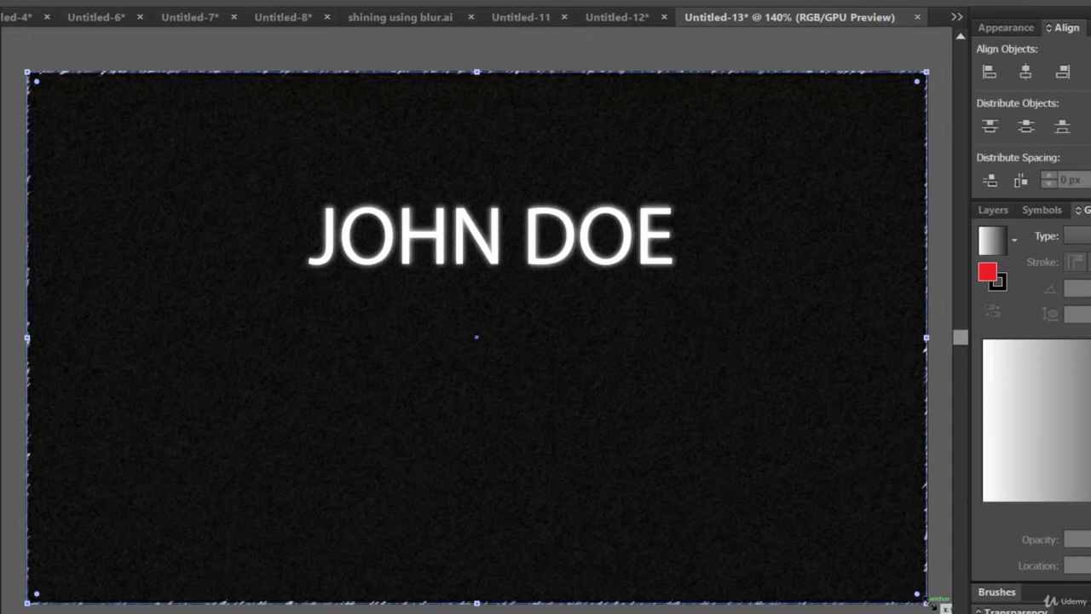
left_click(9, 8)
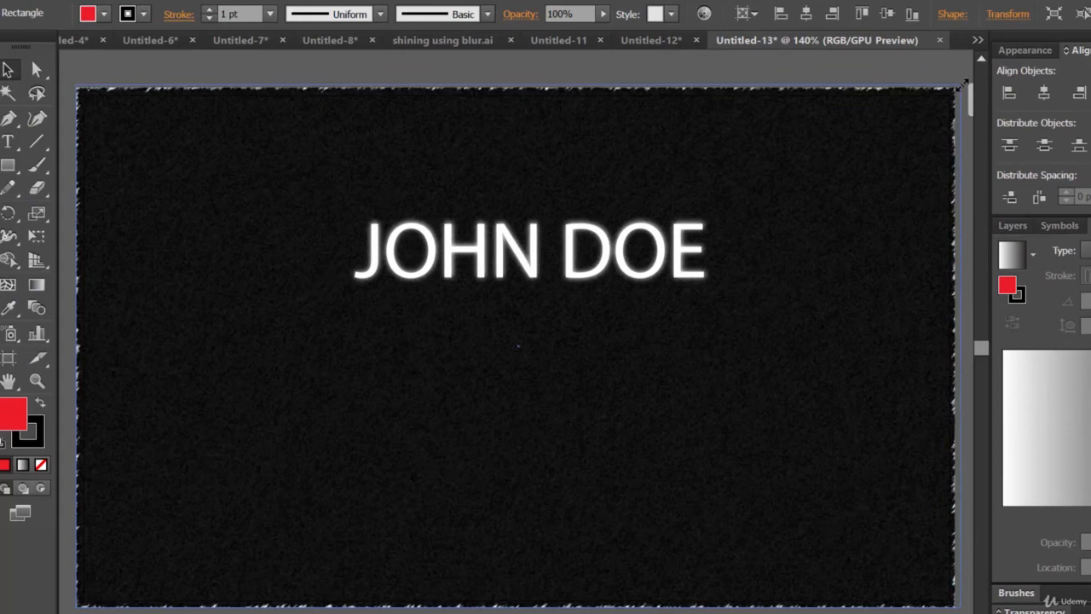
left_click(518, 344)
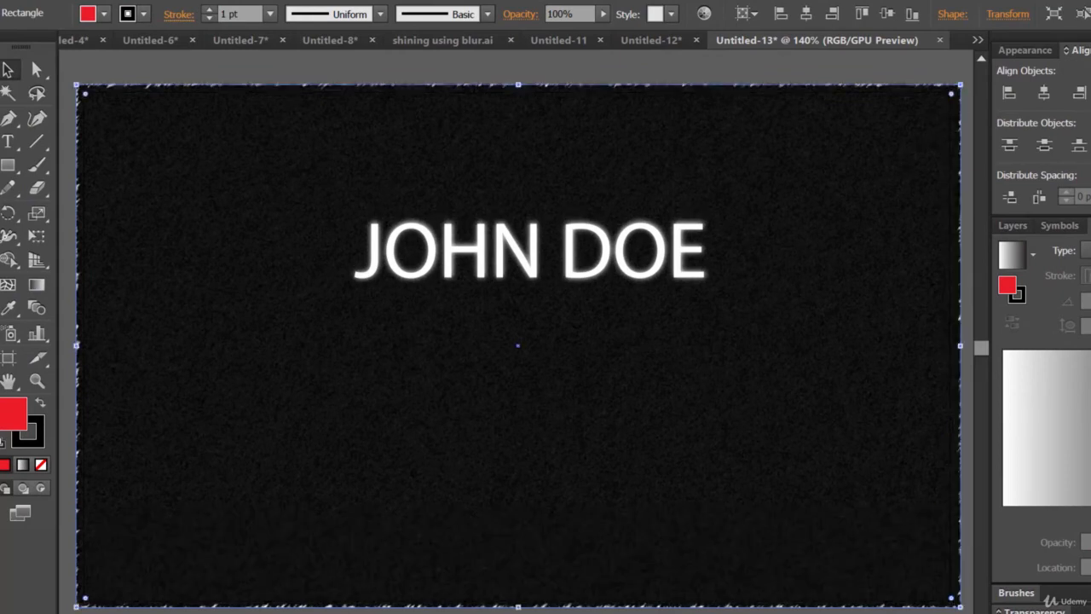
Preview the design in Save for Web at 200% and pan to inspect the glowing text.
left_click(31, 9)
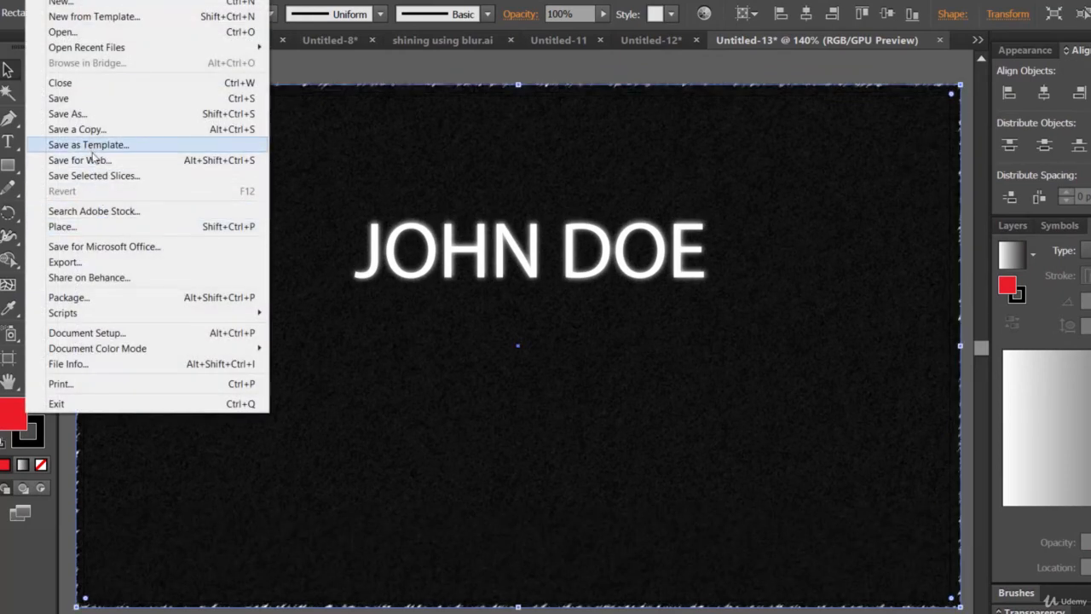
left_click(79, 160)
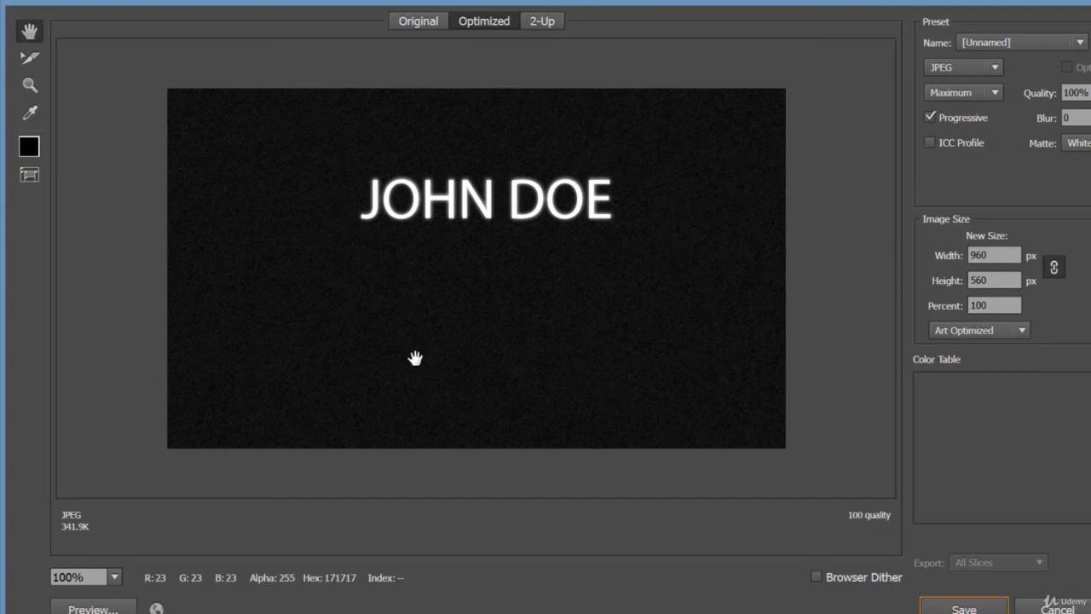
left_click(112, 577)
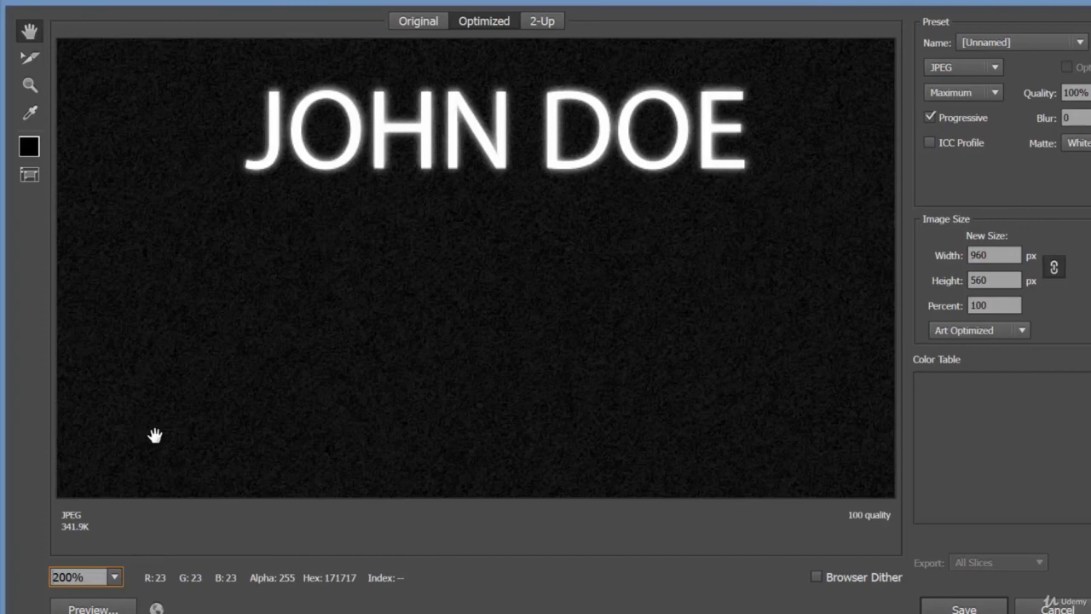
left_click_drag(157, 436, 379, 294)
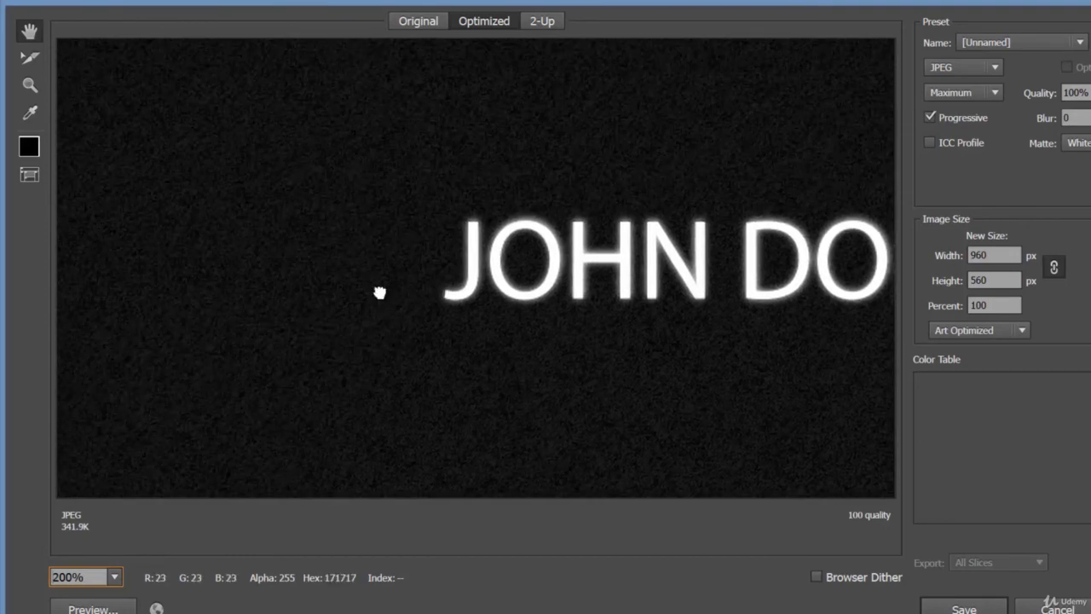